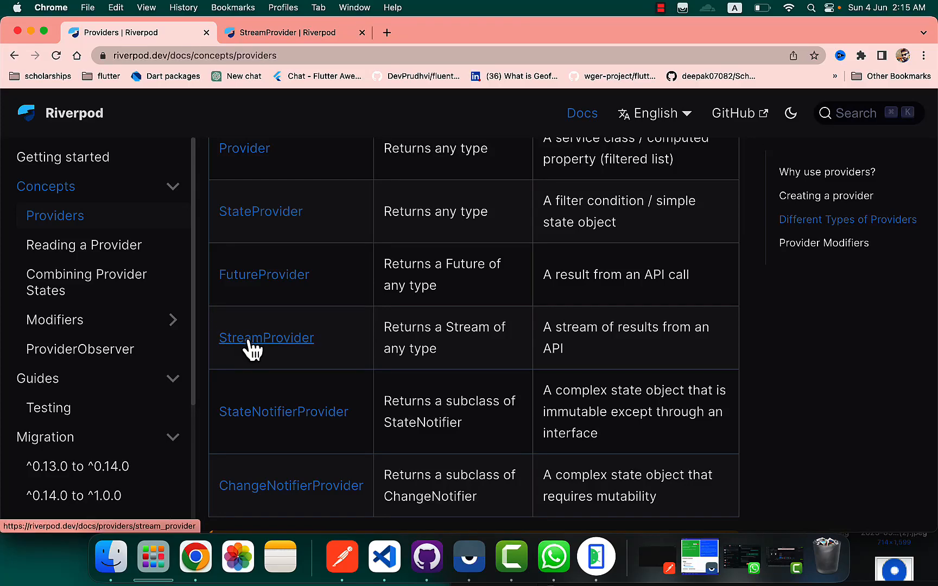
Follow the StreamProvider link in the providers table to reach its documentation page.
{"action": "left_click", "coordinate": [266, 338]}
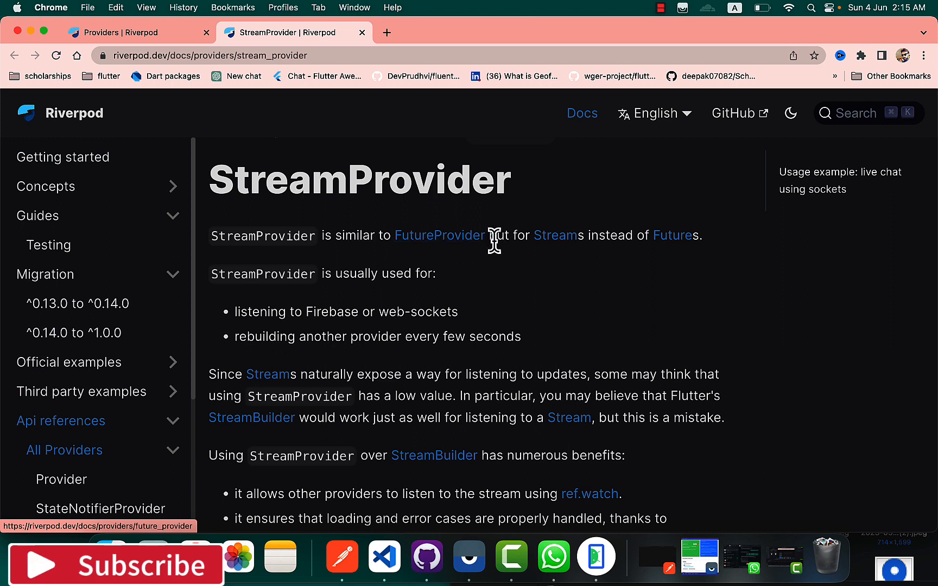
{"action": "mouse_move", "coordinate": [651, 236]}
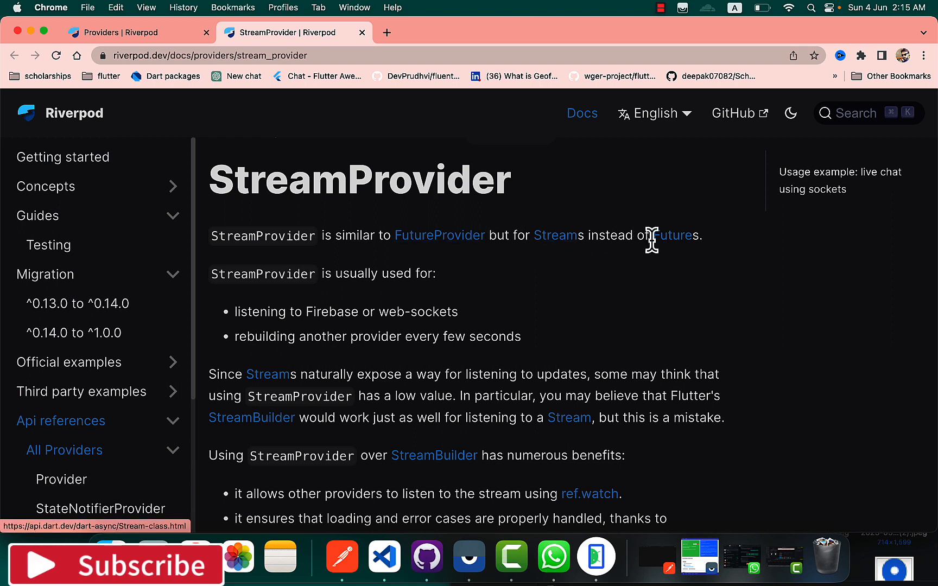
{"action": "mouse_move", "coordinate": [372, 276]}
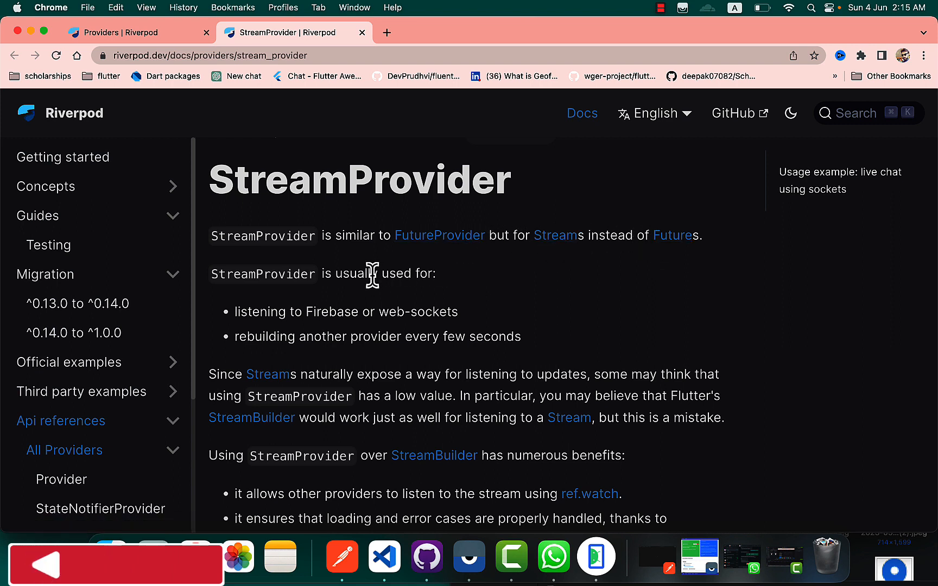
{"action": "mouse_move", "coordinate": [383, 311]}
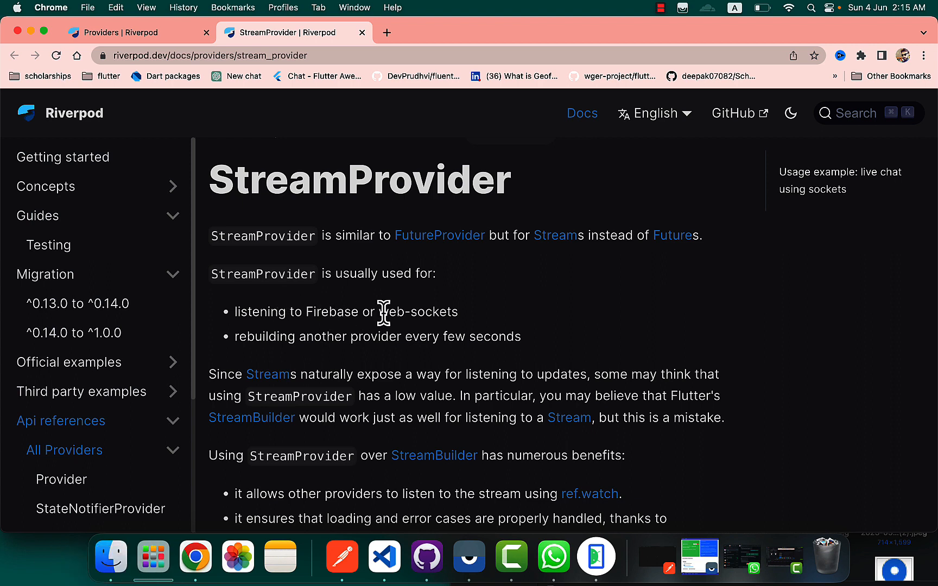
{"action": "mouse_move", "coordinate": [414, 314]}
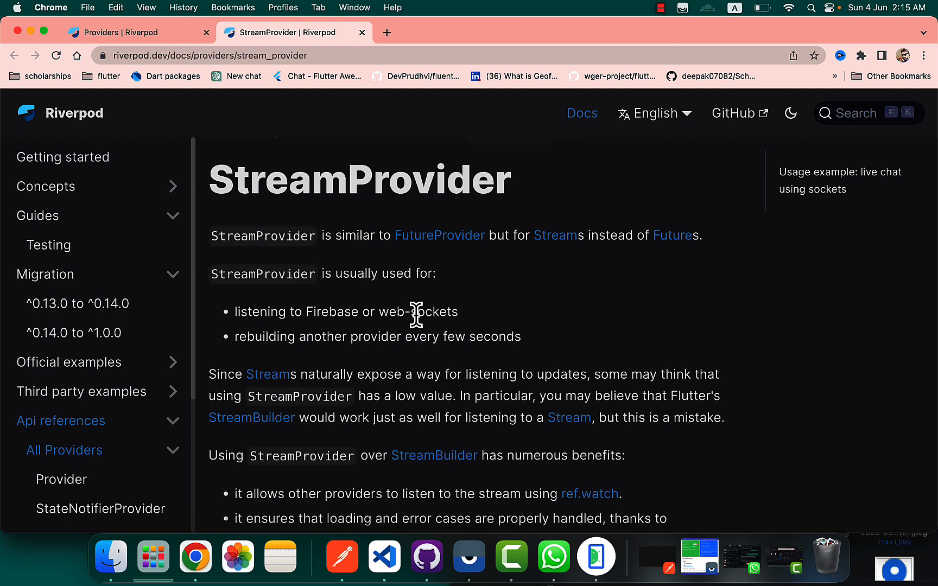
{"action": "mouse_move", "coordinate": [492, 319]}
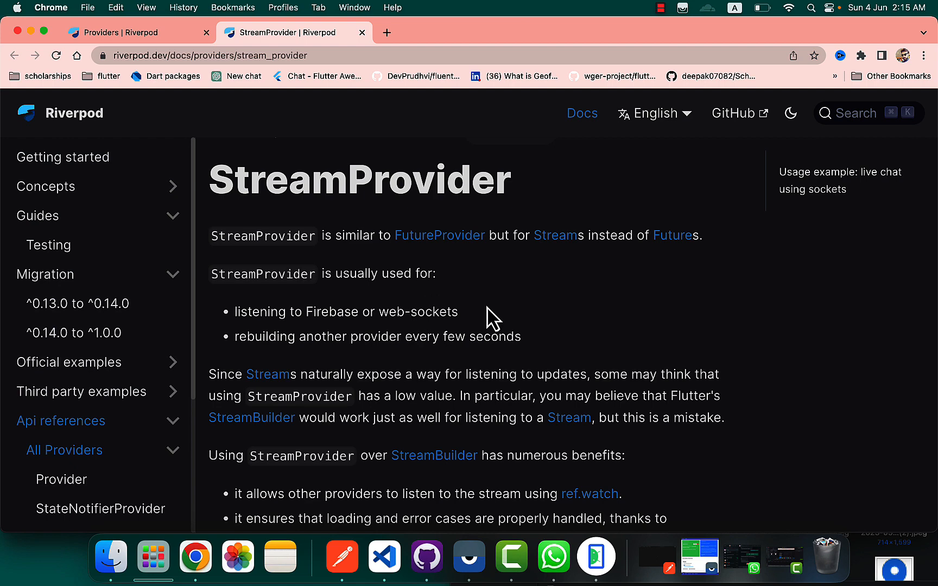
Swap FutureProvider for StreamProvider and strip async, await and the return 60 statement from main.dart.
{"action": "left_click", "coordinate": [385, 557]}
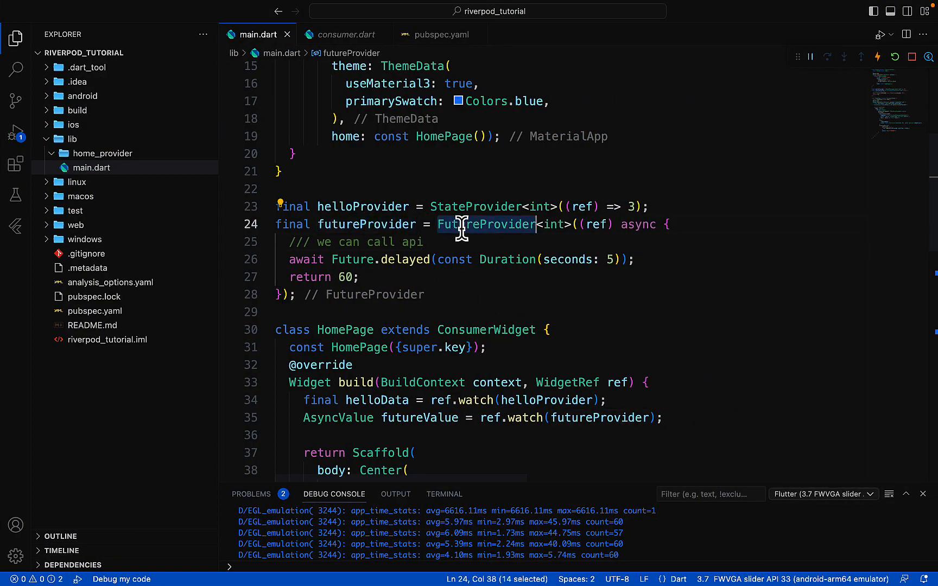
{"action": "type", "text": "St"}
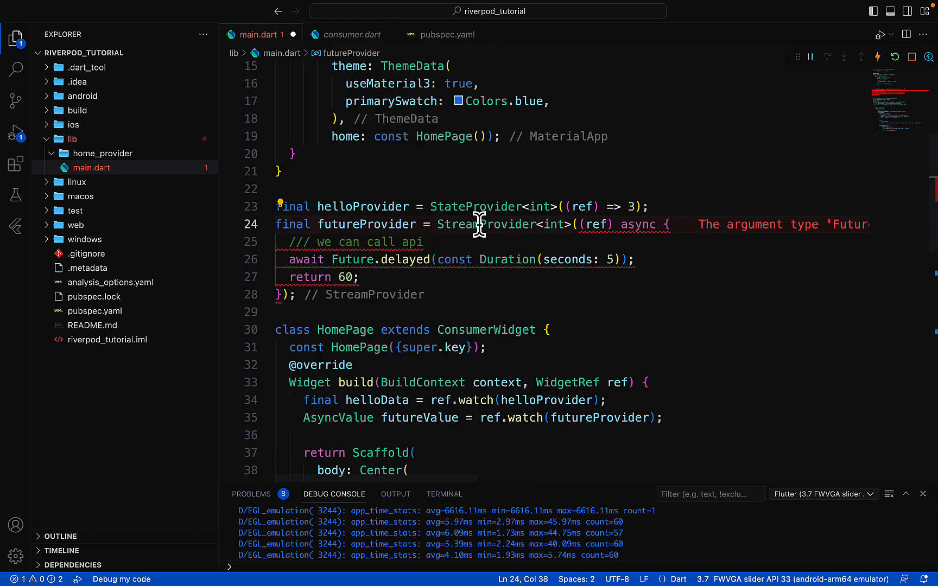
{"action": "key", "text": "Backspace"}
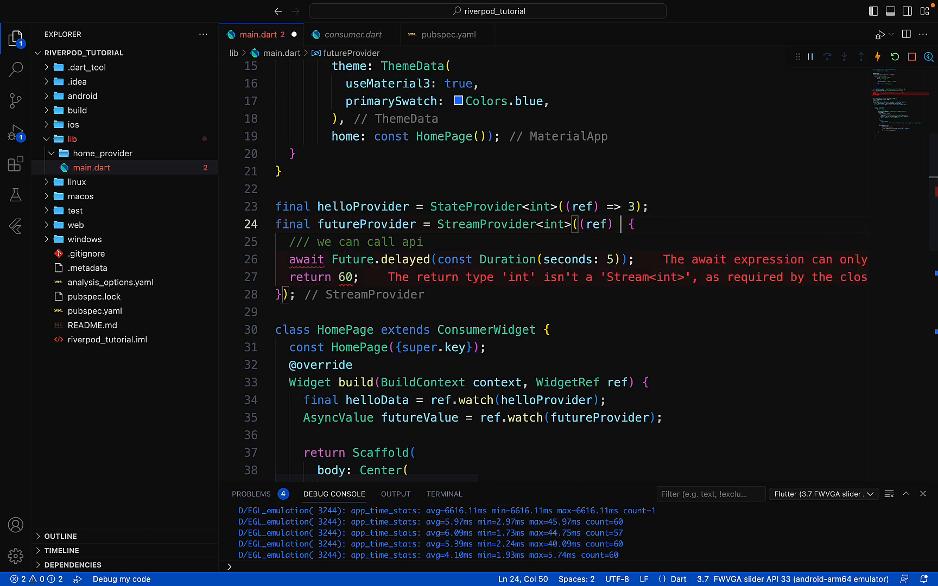
{"action": "key", "text": "Backspace"}
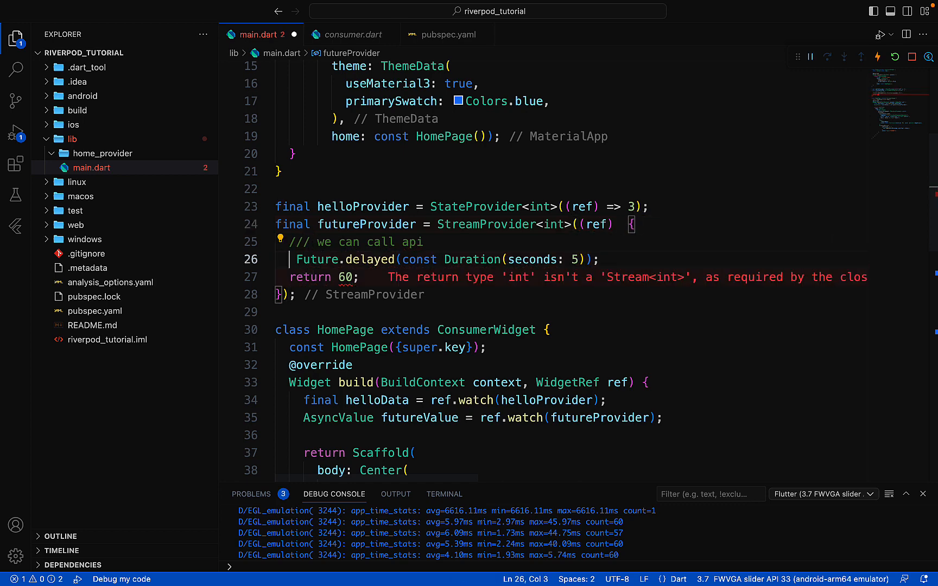
{"action": "double_click", "coordinate": [345, 277]}
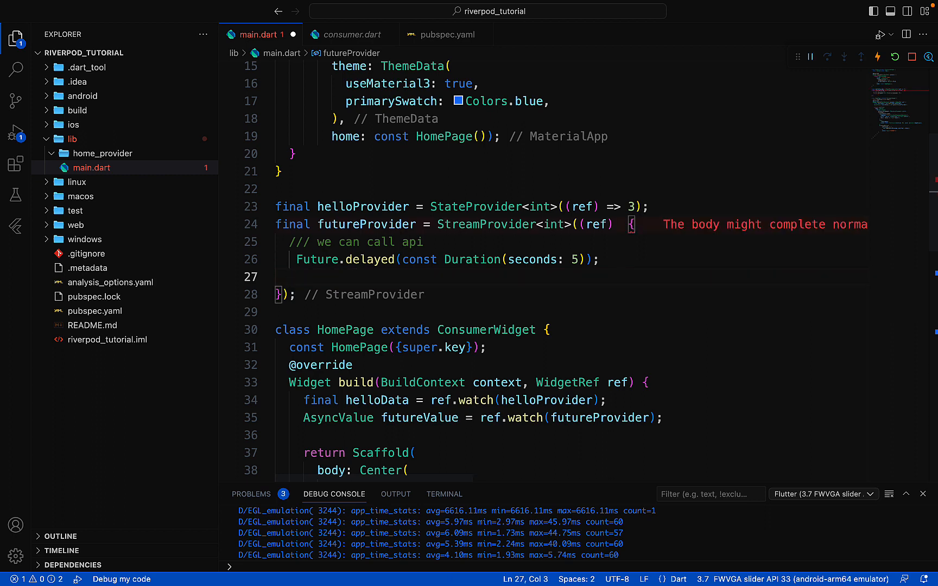
{"action": "mouse_move", "coordinate": [608, 262]}
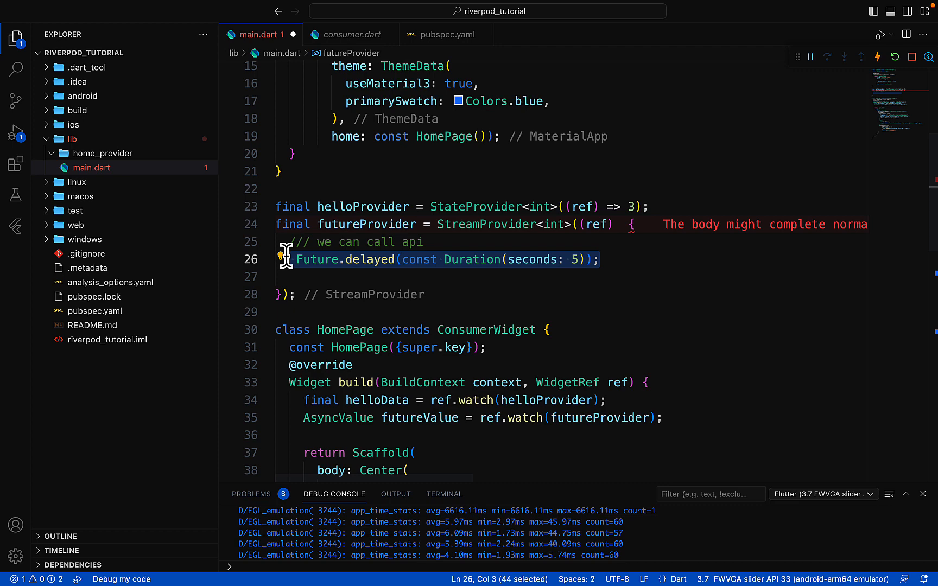
Return Stream.periodic(Duration(seconds: 2), (_) => 20) from the provider and select AsyncValue for replacement.
{"action": "type", "text": "return Stream"}
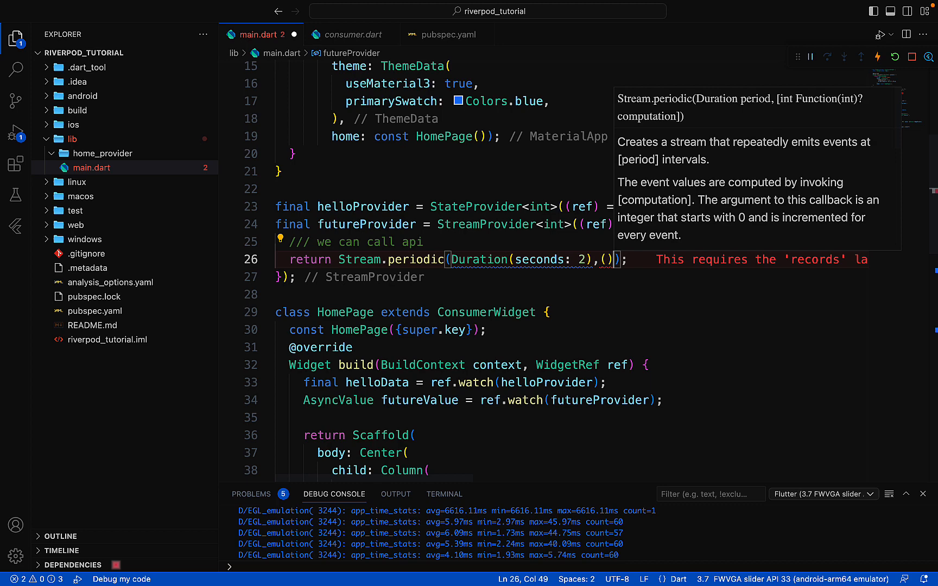
{"action": "type", "text": "=>"}
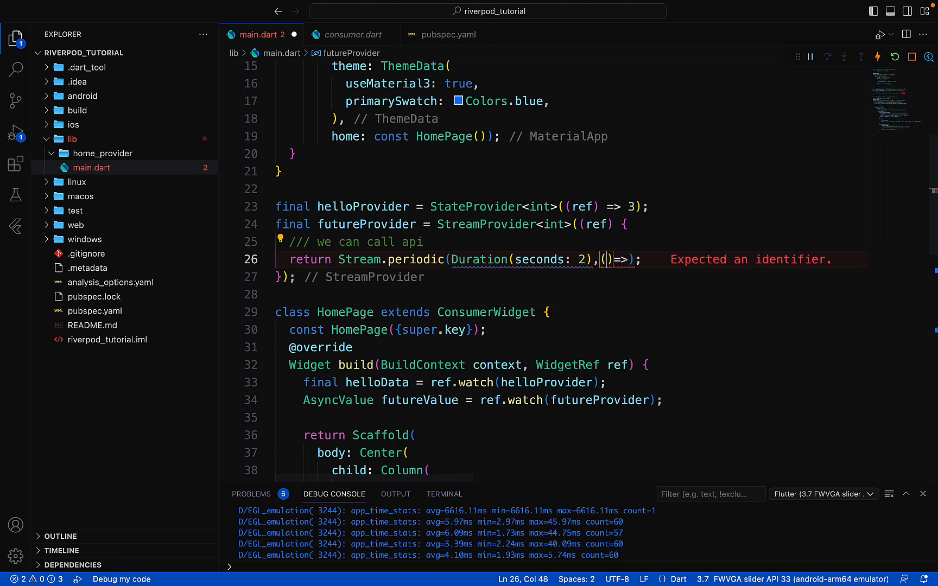
{"action": "type", "text": "_"}
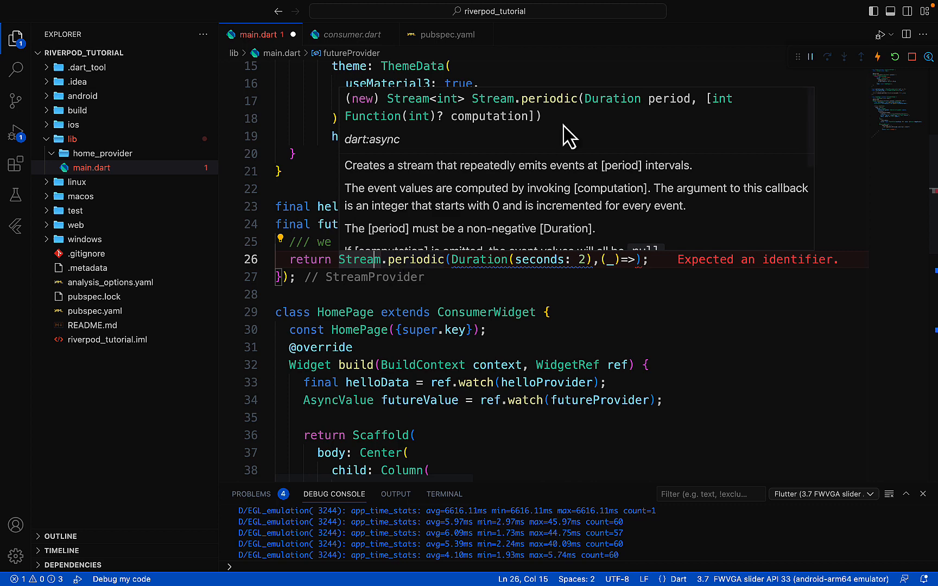
{"action": "mouse_move", "coordinate": [597, 119]}
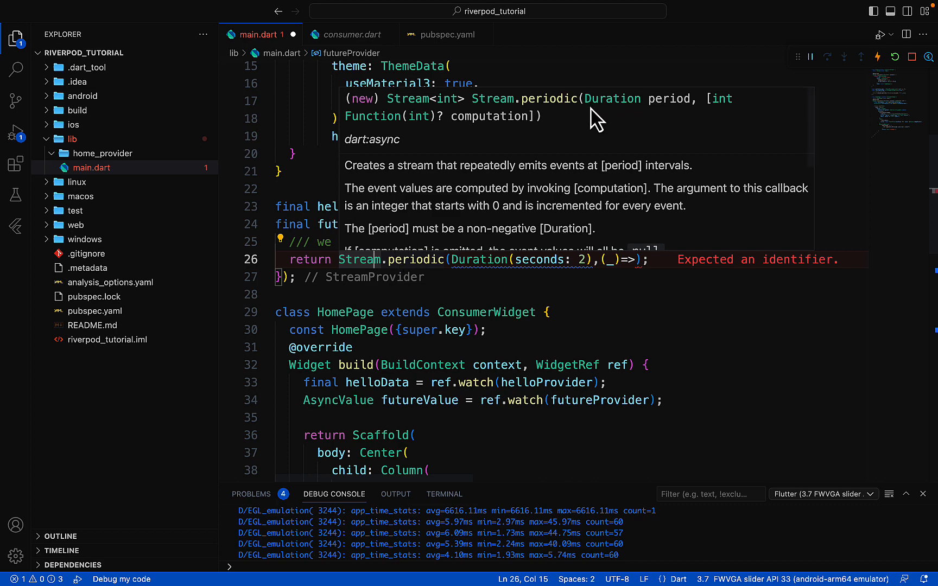
{"action": "mouse_move", "coordinate": [514, 300]}
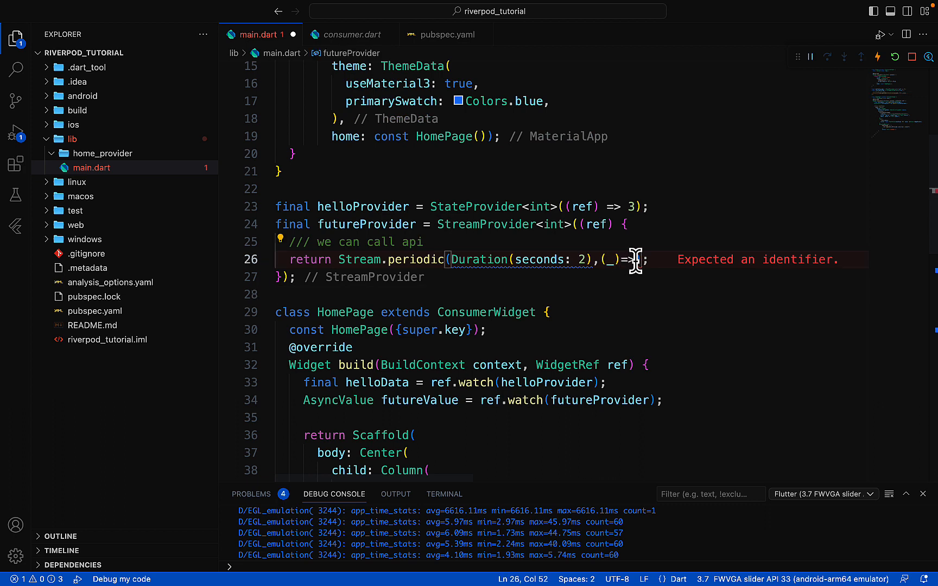
{"action": "type", "text": "20"}
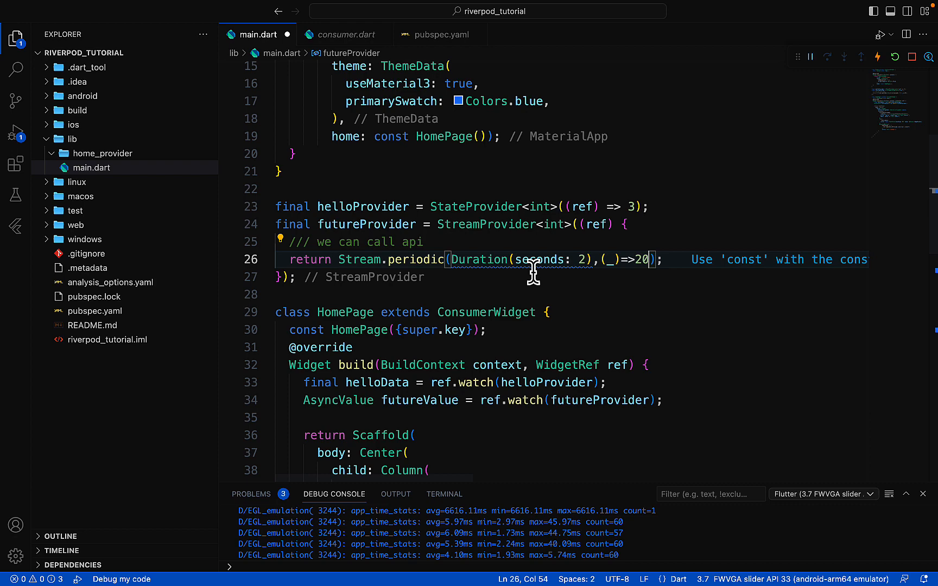
{"action": "double_click", "coordinate": [337, 401]}
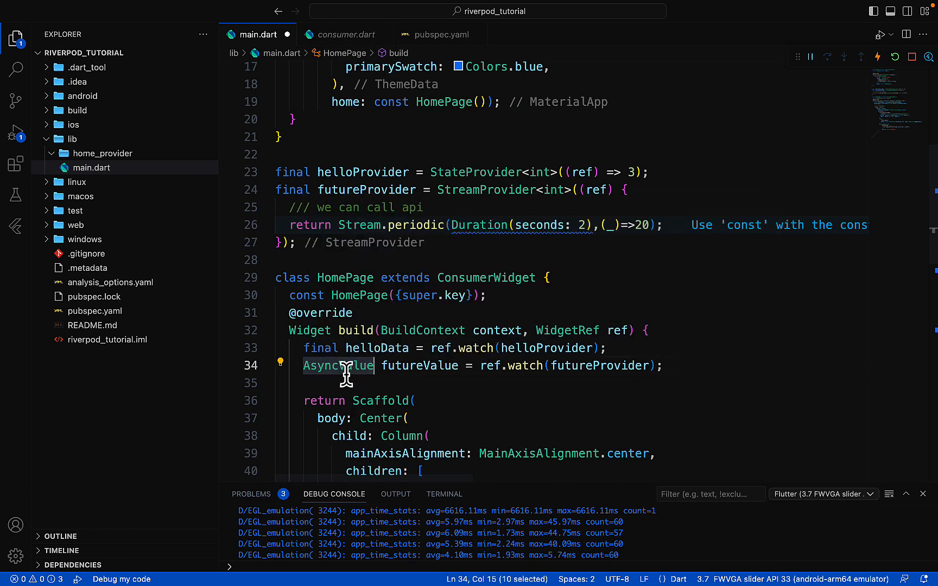
Declare futureValue with final instead of AsyncValue and hot-reload the running app.
{"action": "type", "text": "fin"}
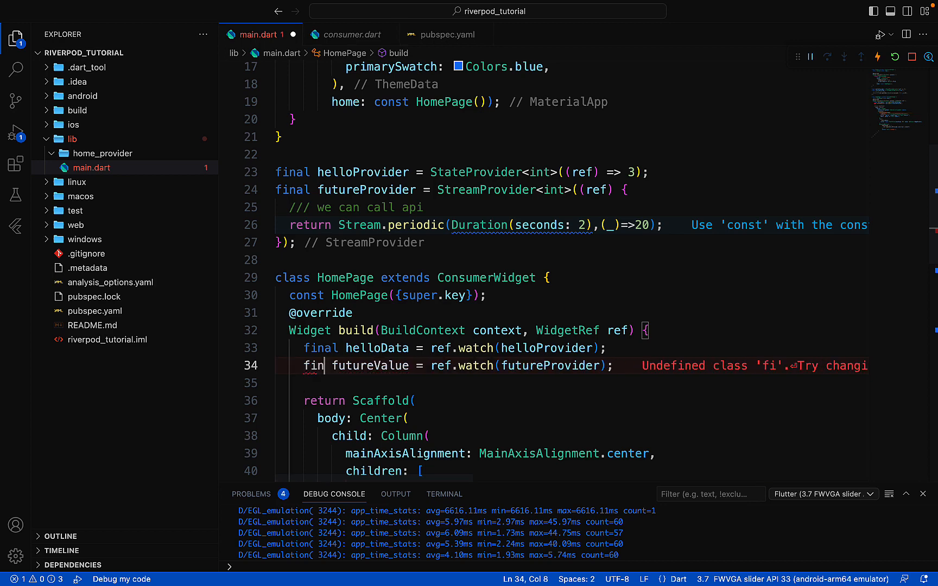
{"action": "type", "text": "al"}
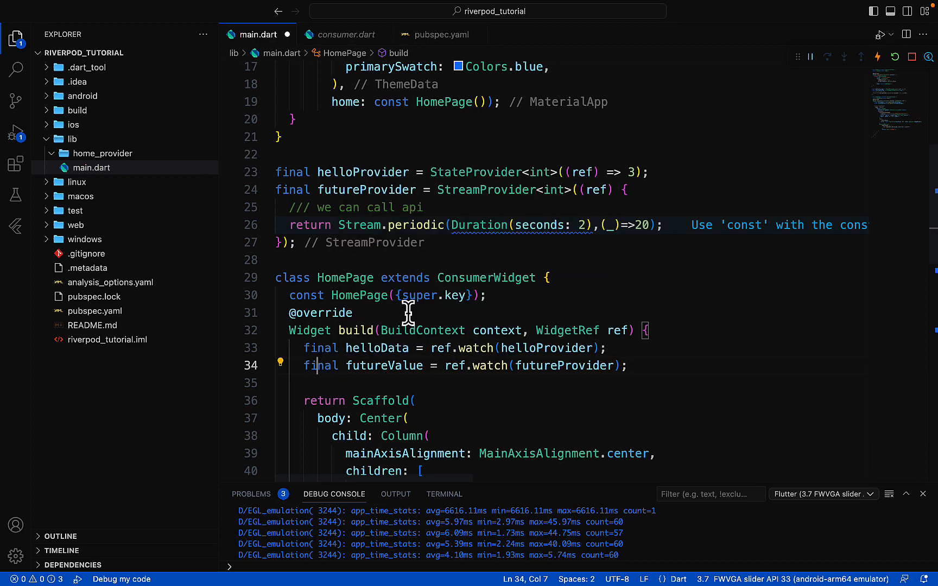
{"action": "left_click", "coordinate": [894, 56]}
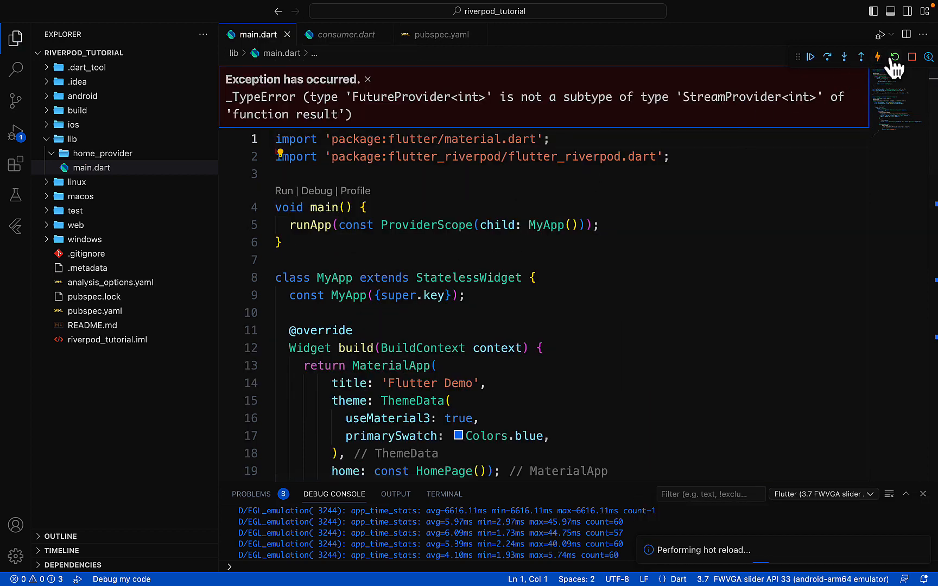
{"action": "left_click", "coordinate": [894, 56]}
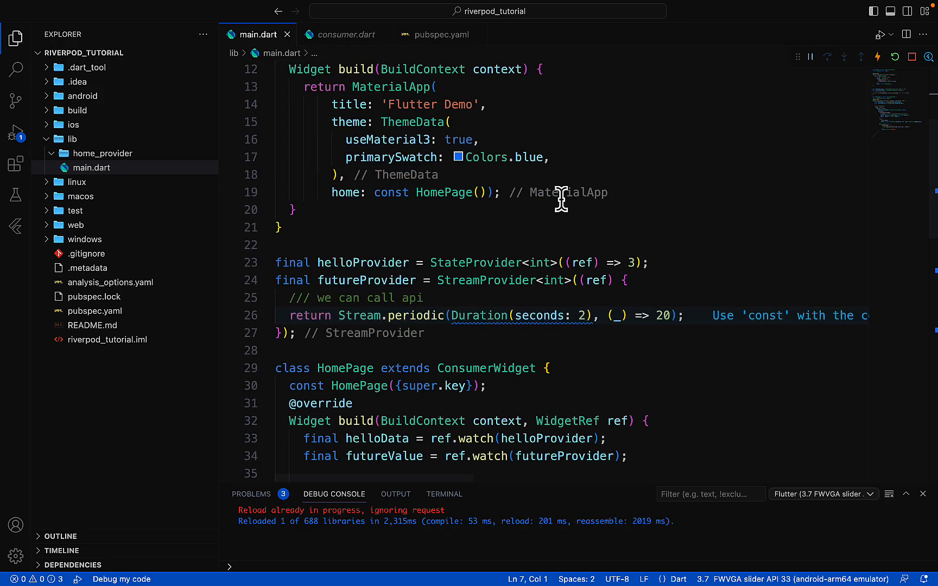
{"action": "left_click", "coordinate": [195, 556]}
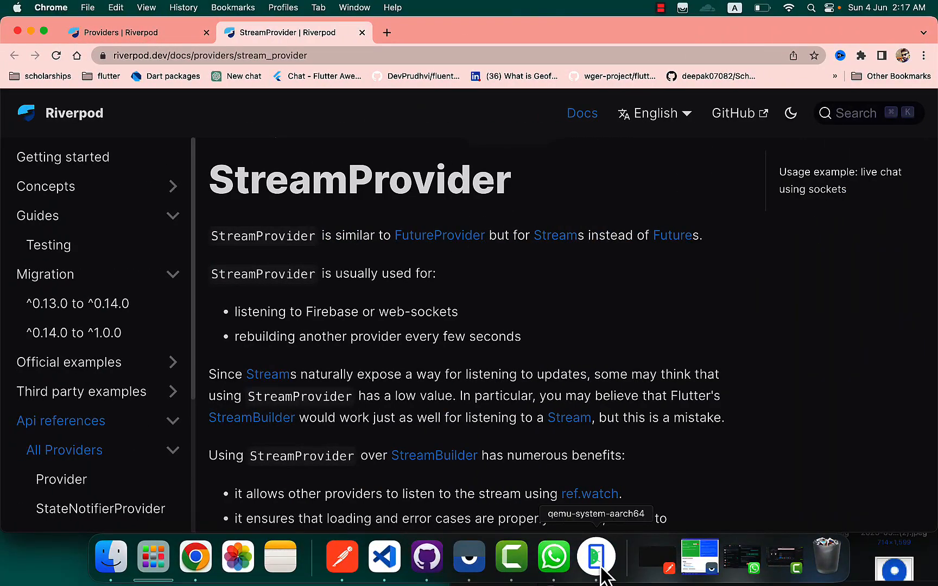
{"action": "left_click", "coordinate": [596, 557]}
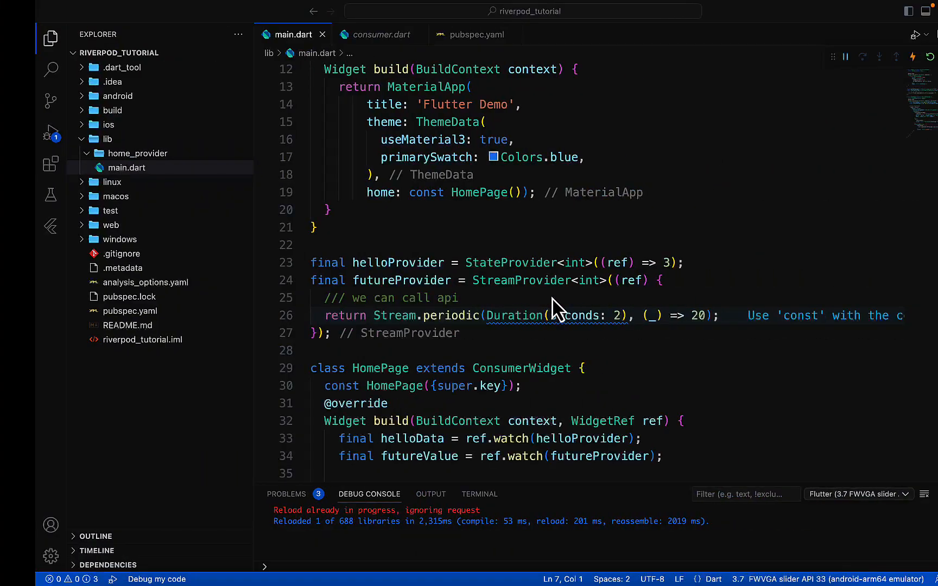
{"action": "left_click", "coordinate": [896, 56]}
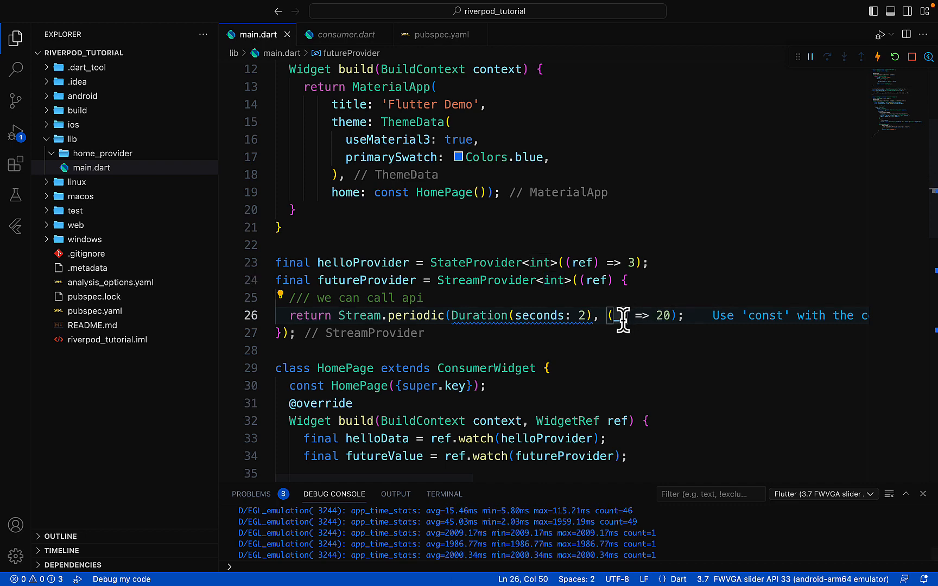
Rename the periodic callback parameter to count and emit count instead of 20.
{"action": "type", "text": "countr"}
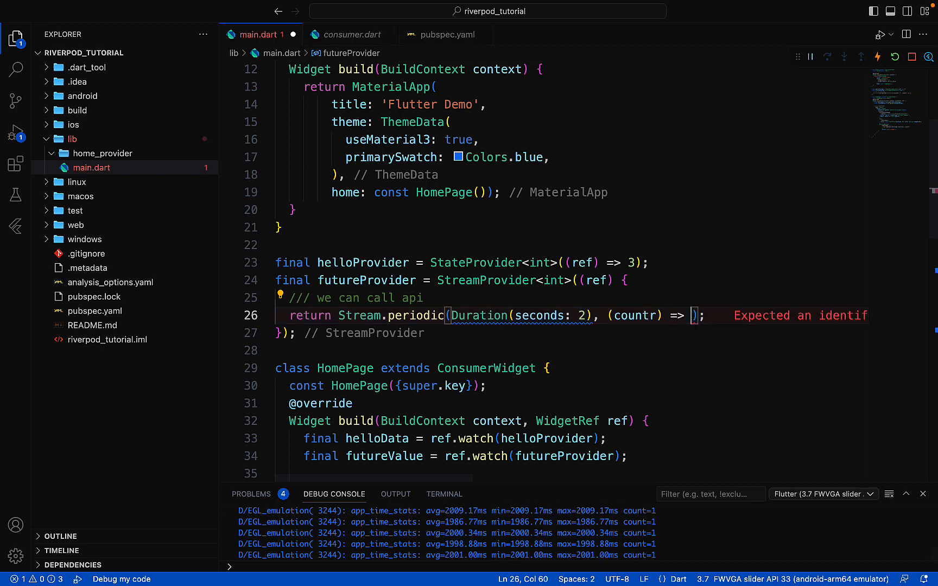
{"action": "type", "text": "count"}
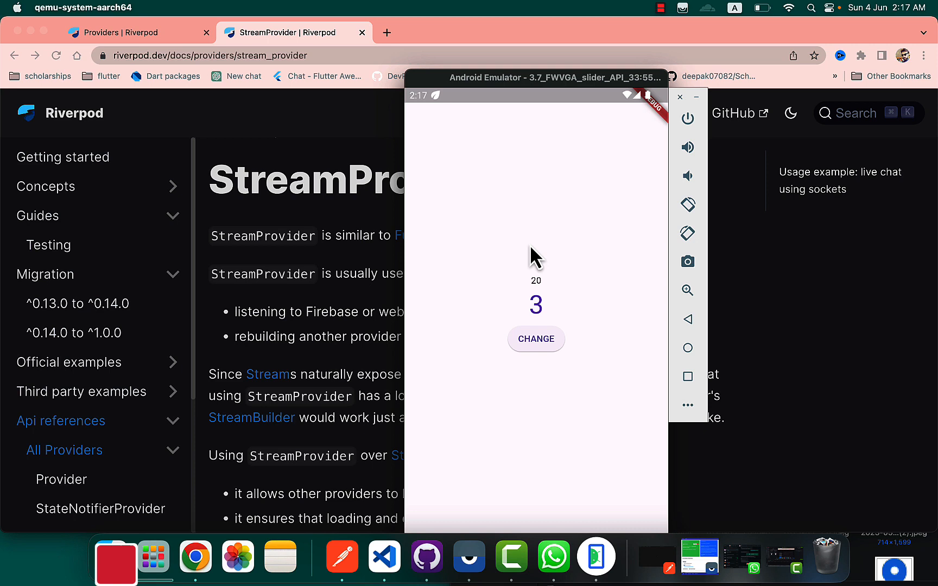
Watch the streamed count climb in the emulator, give Text("$data") a TextStyle, and return to the Riverpod docs.
{"action": "left_click", "coordinate": [537, 339]}
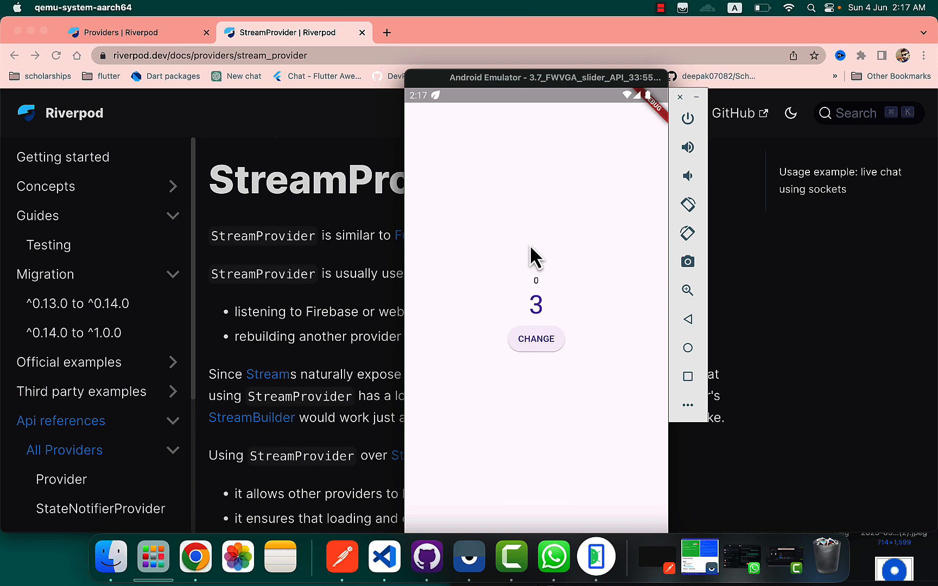
{"action": "left_click", "coordinate": [535, 339]}
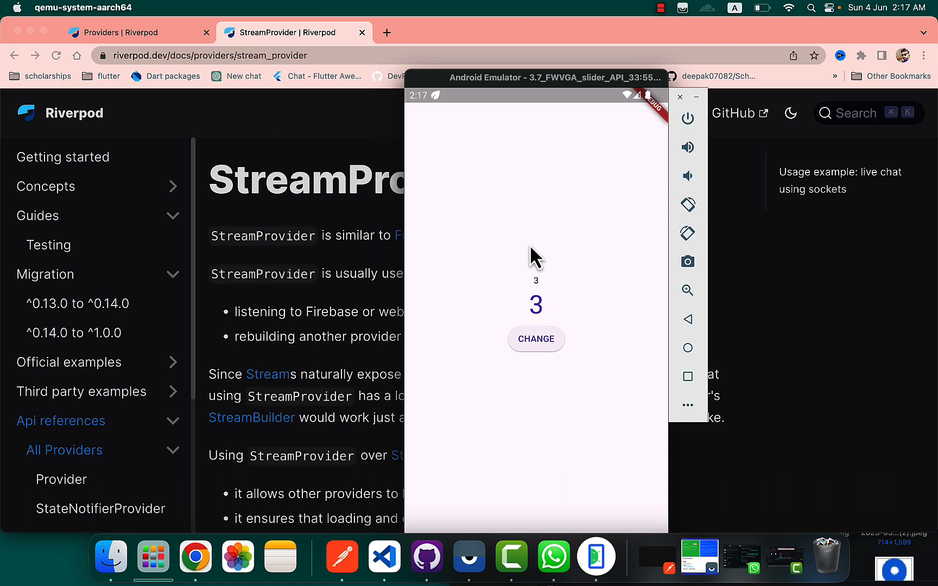
{"action": "left_click", "coordinate": [535, 339]}
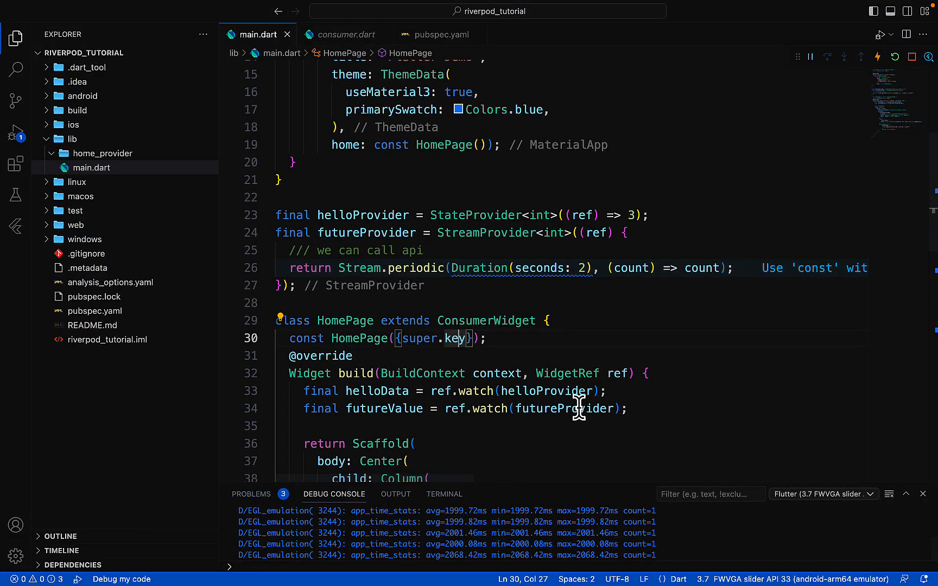
{"action": "scroll", "scroll_direction": "down", "scroll_amount": 3}
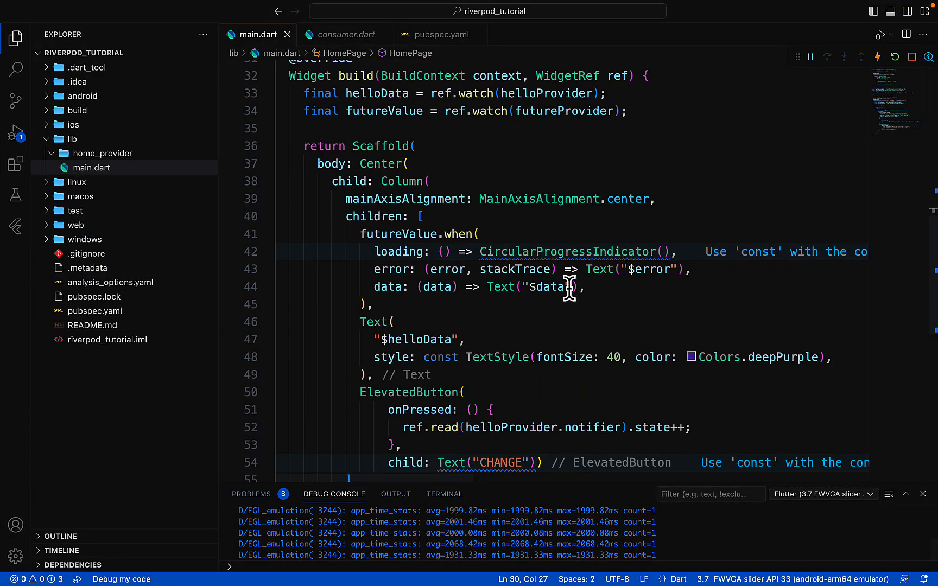
{"action": "type", "text": ", txt"}
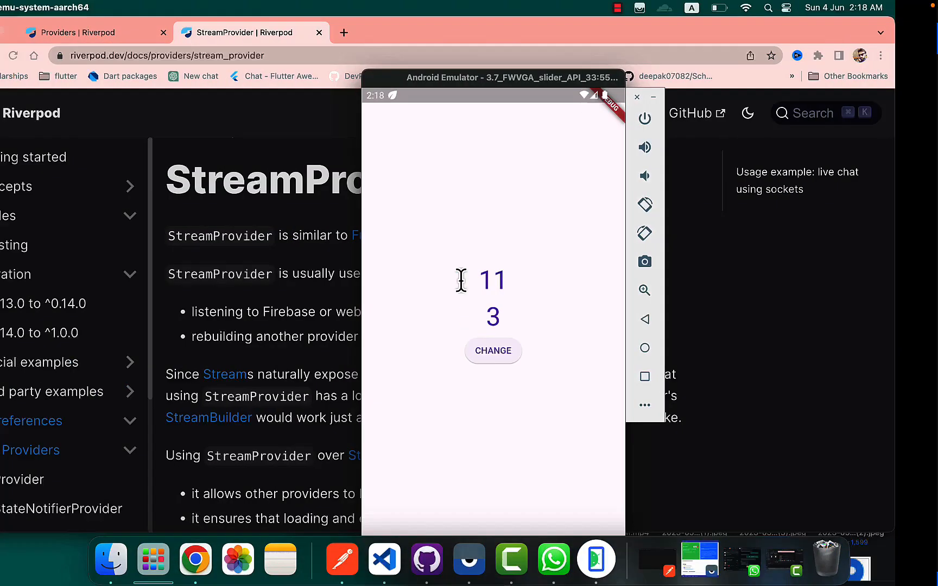
{"action": "left_click", "coordinate": [637, 97]}
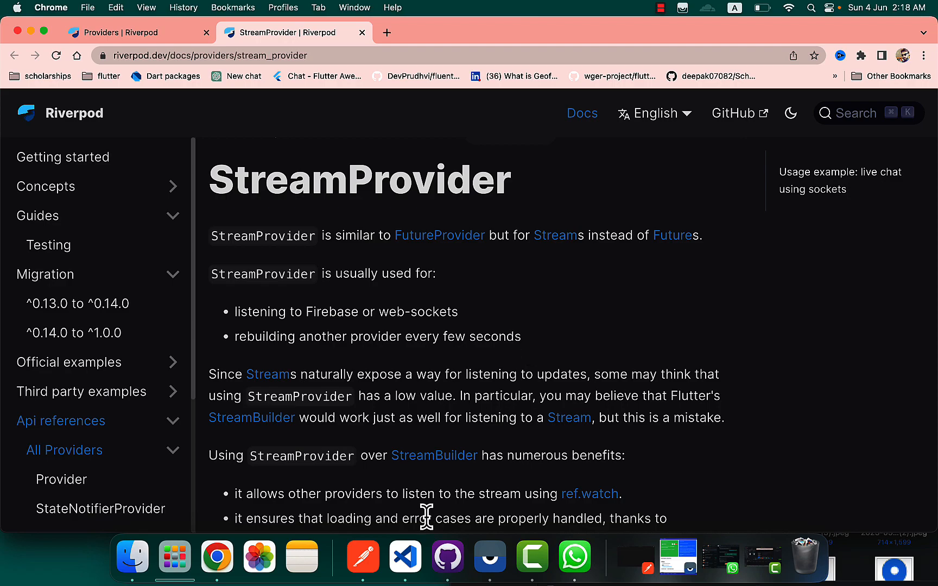